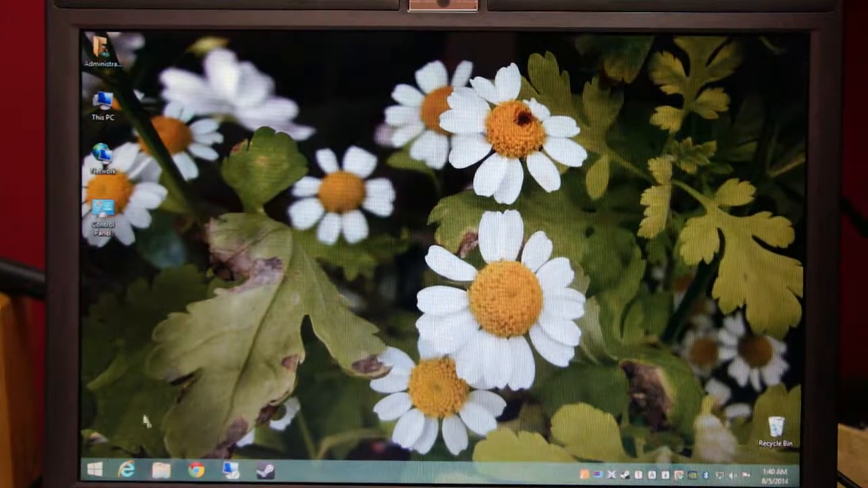
Step: Show the remote Windows 7 Start menu, then return to the Windows 8.1 Start screen
click(96, 470)
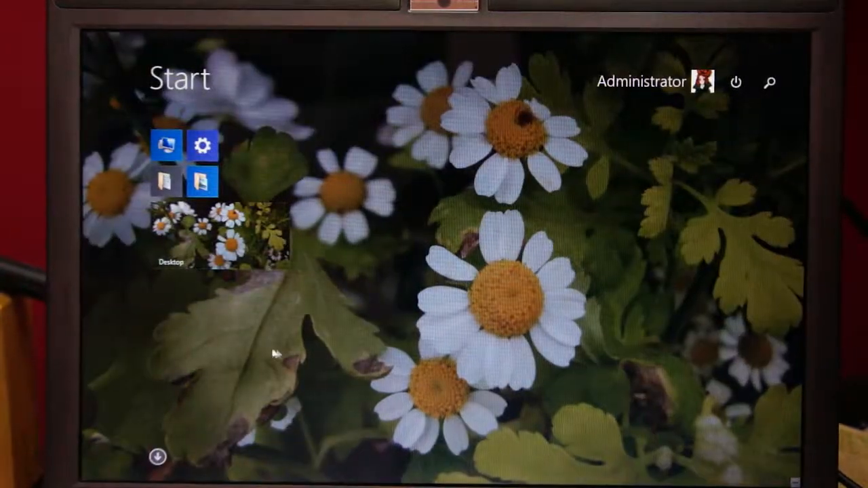
mouse_move(607, 339)
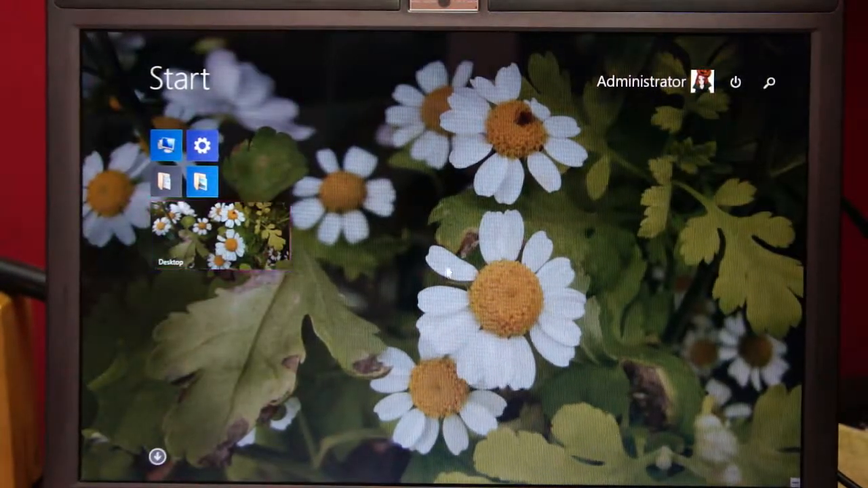
click(222, 236)
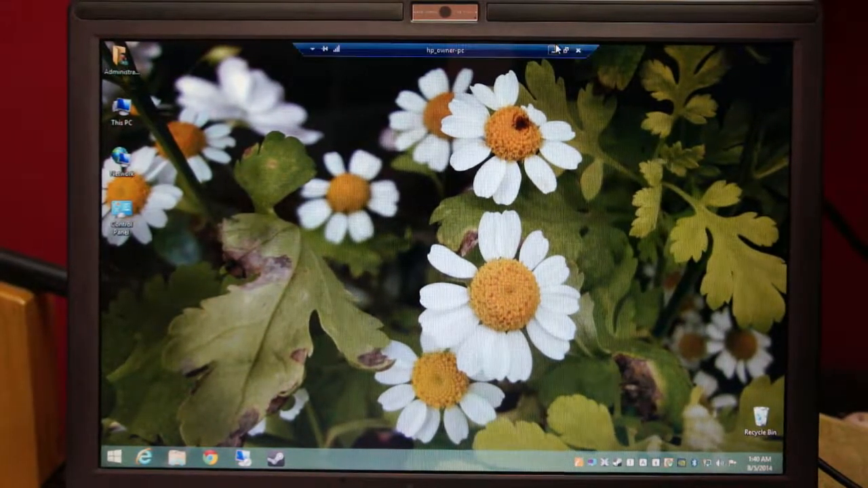
click(115, 459)
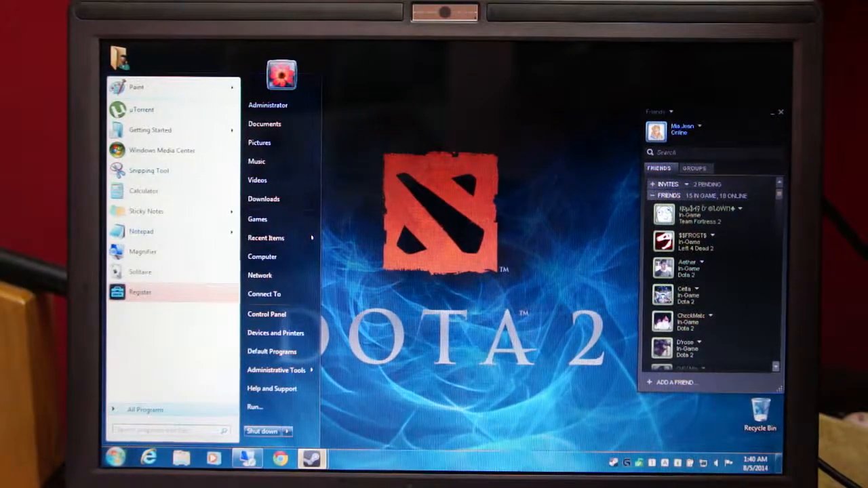
click(145, 410)
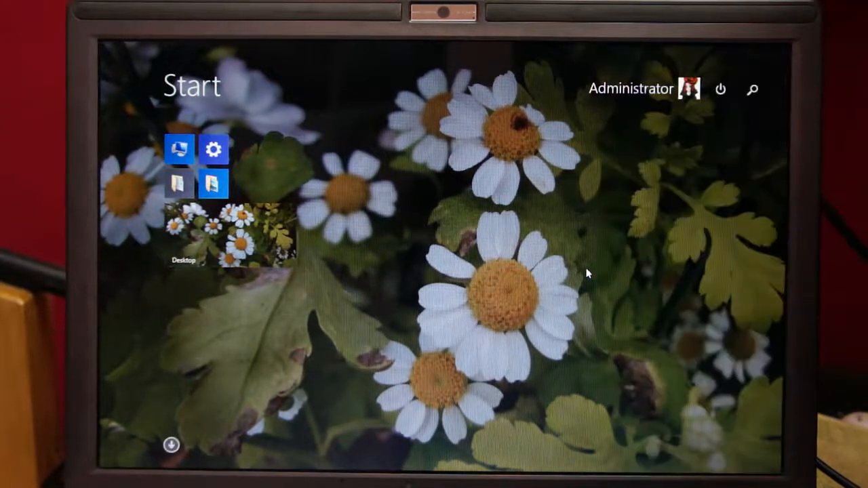
Step: Go to the desktop and open the Search pane to launch the Run dialog
click(227, 234)
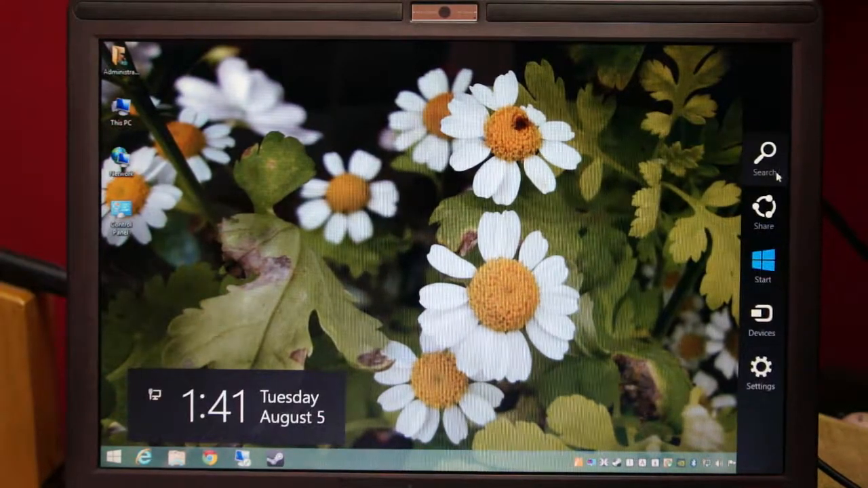
click(764, 157)
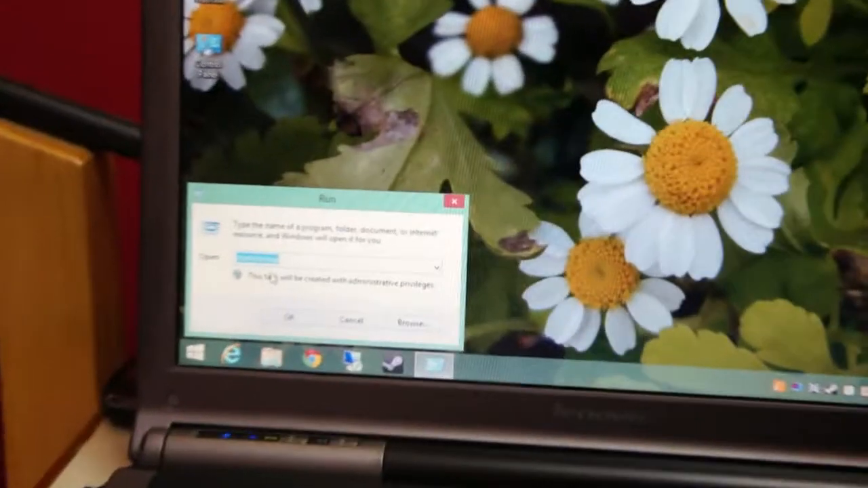
Step: Enter shell:startup in the Run dialog's Open box and submit it with OK
text(shell:startup)
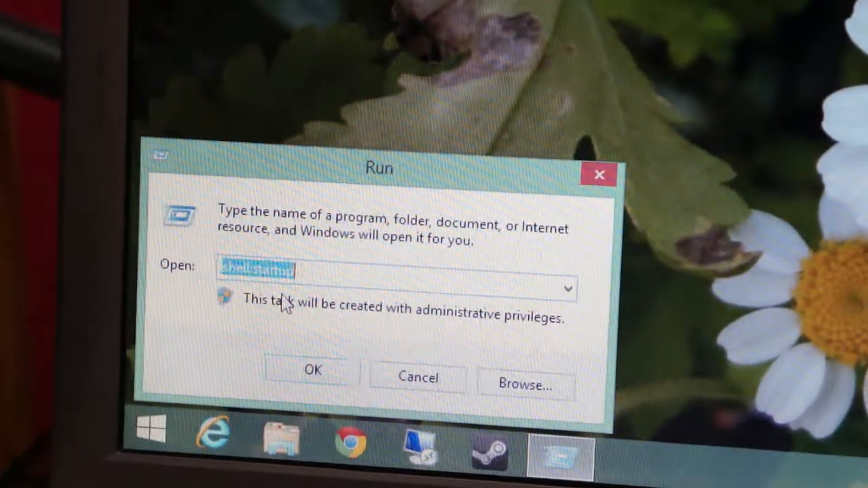
text(shell)
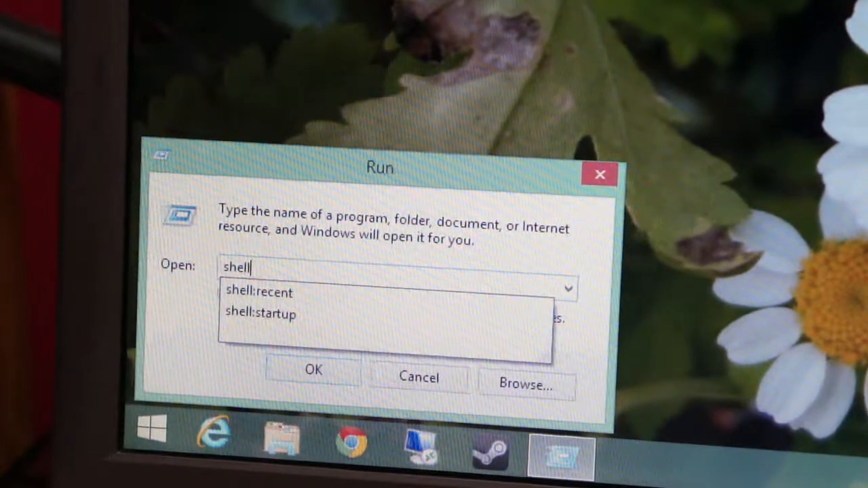
text(:startup)
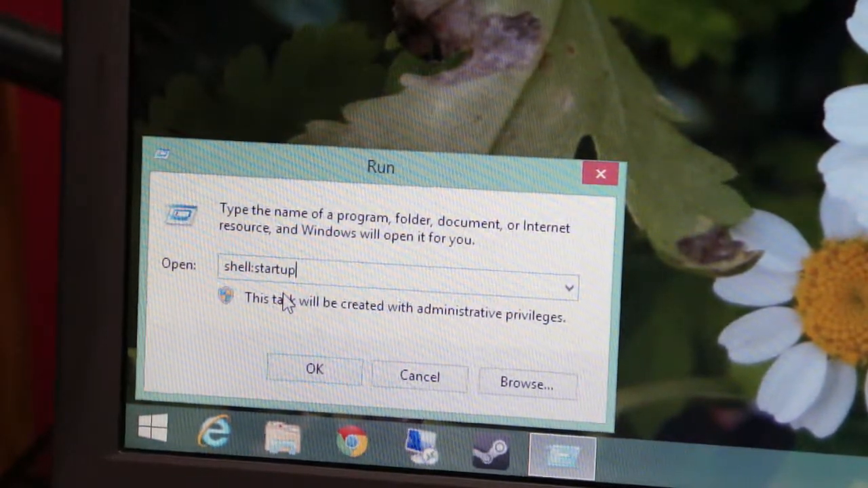
click(314, 369)
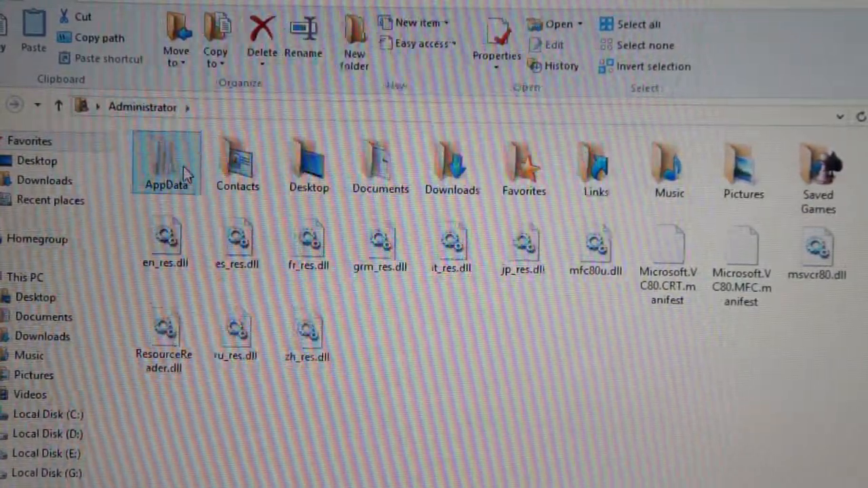
Step: Open AppData in the Administrator folder, then close the Explorer window
double_click(165, 160)
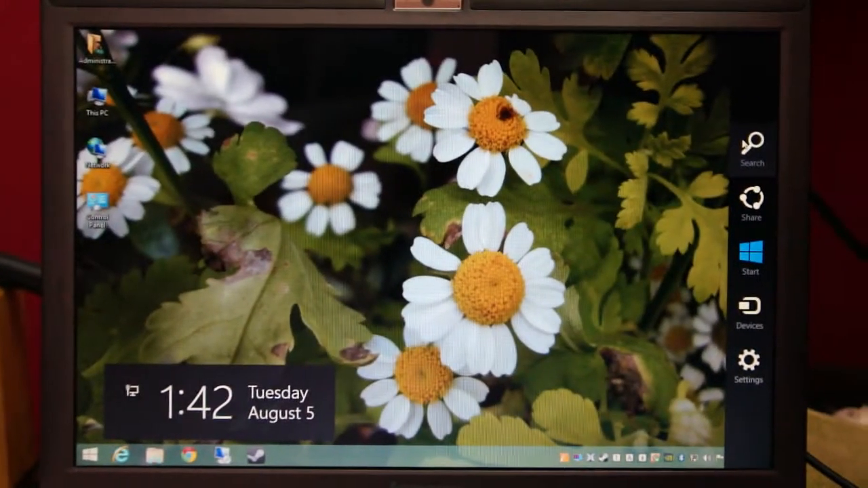
Step: Search for run and rerun shell:startup from the new Run dialog
click(750, 146)
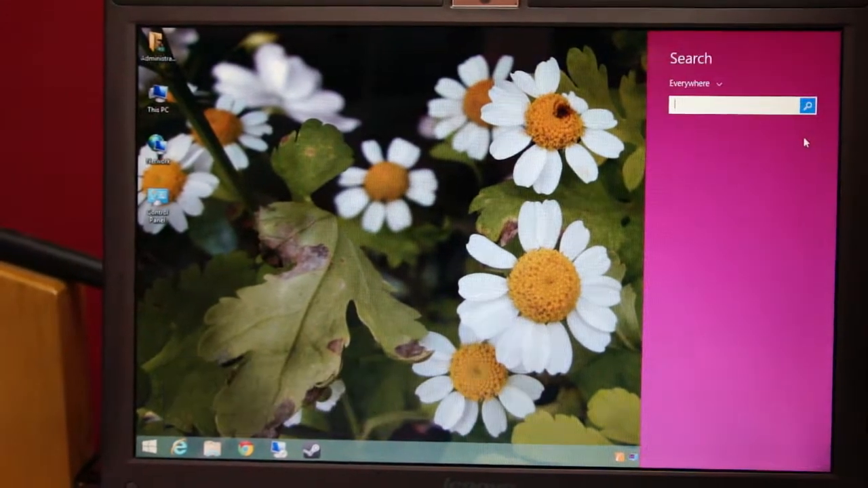
text(run)
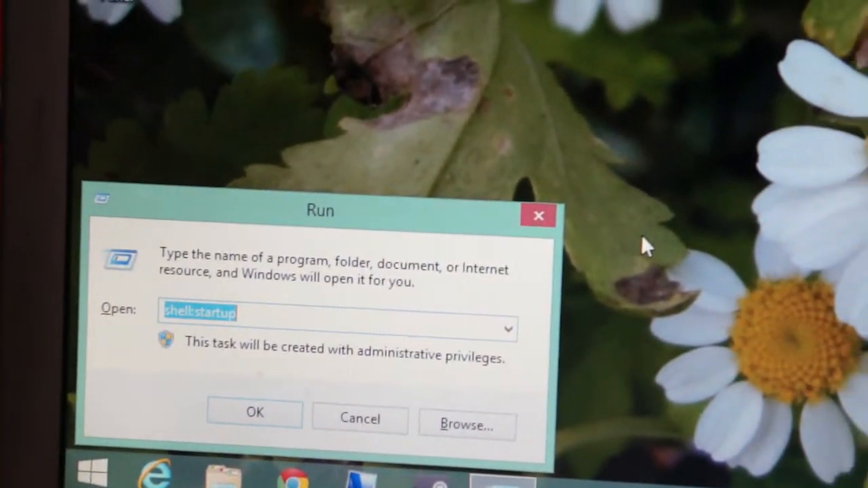
click(254, 413)
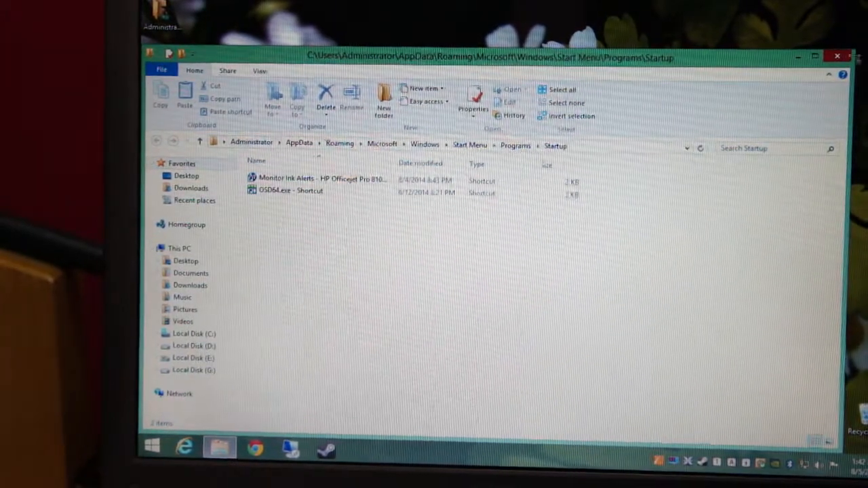
Step: Close the Startup folder window showing the two shortcuts
click(837, 56)
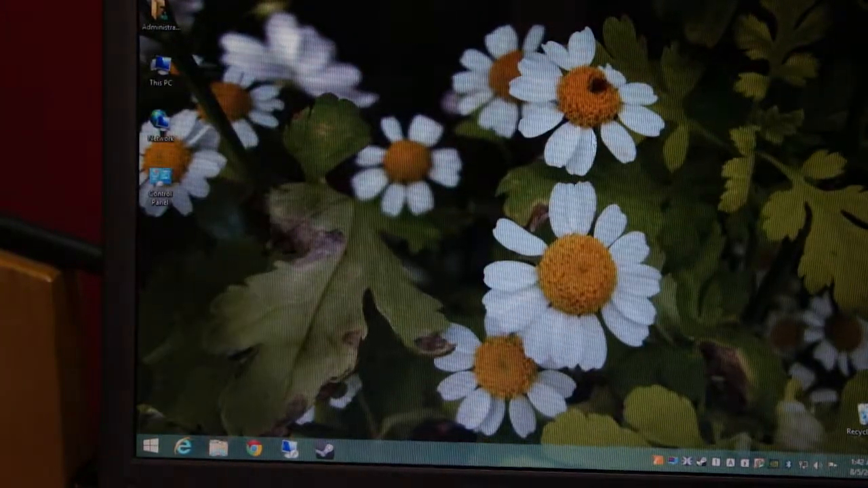